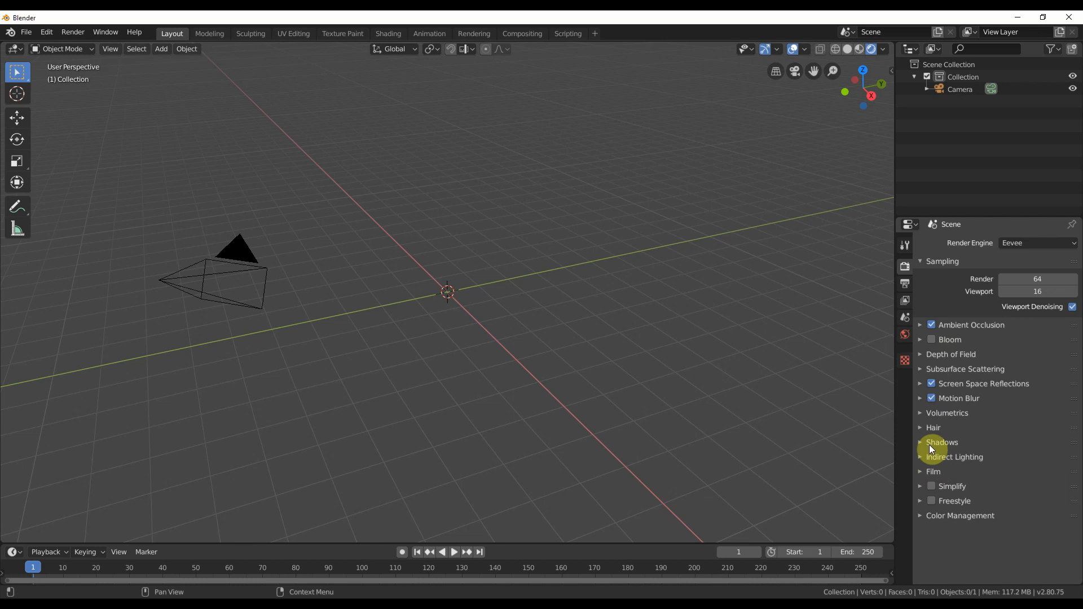
mouse_move(49, 535)
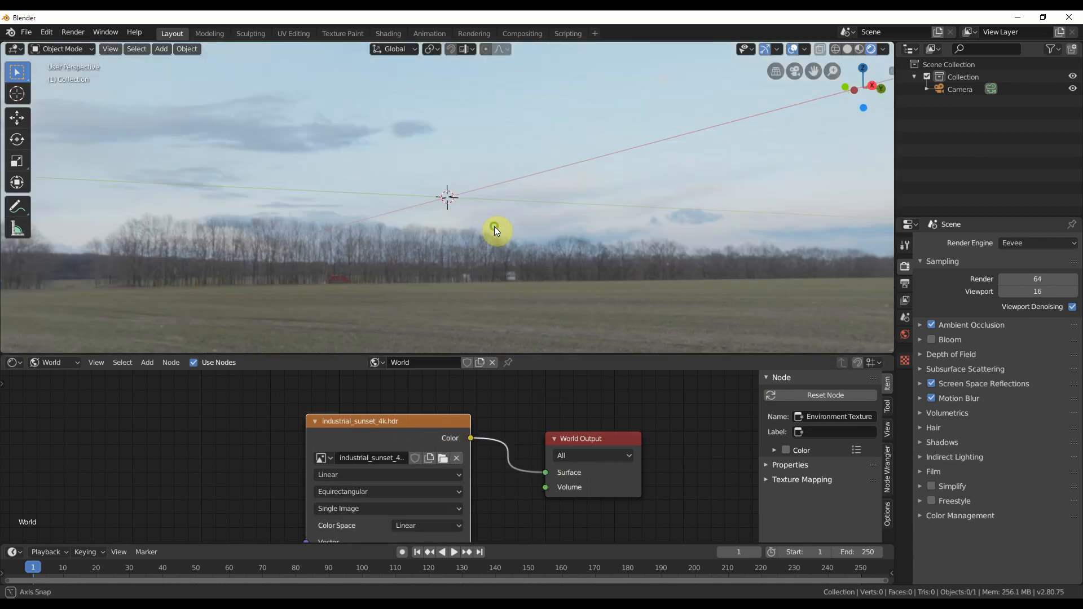
Add a mesh Plane and enlarge it to serve as the ocean surface
click(162, 48)
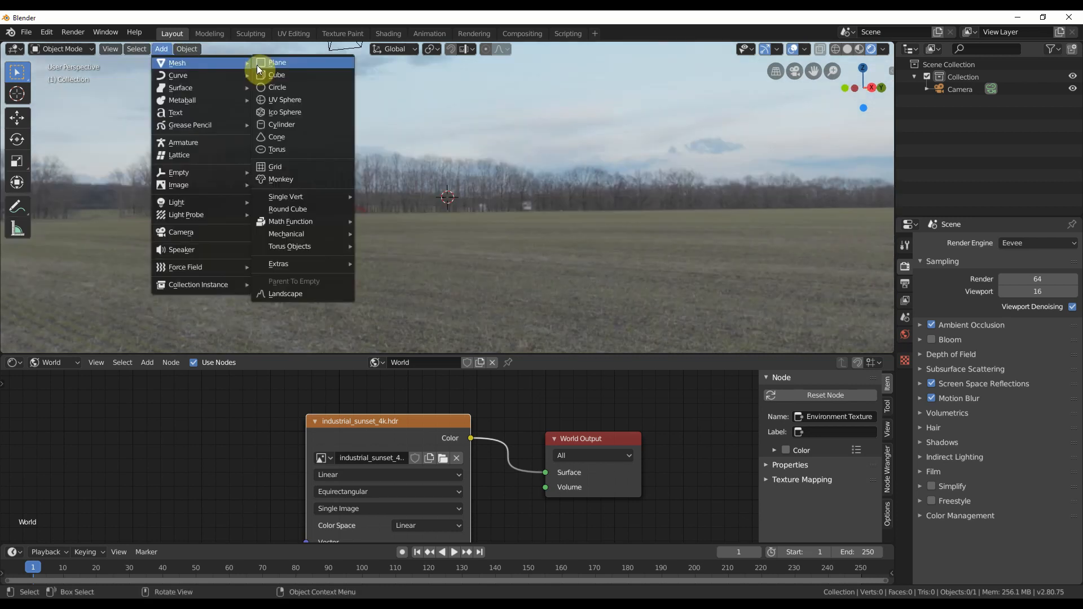
click(277, 62)
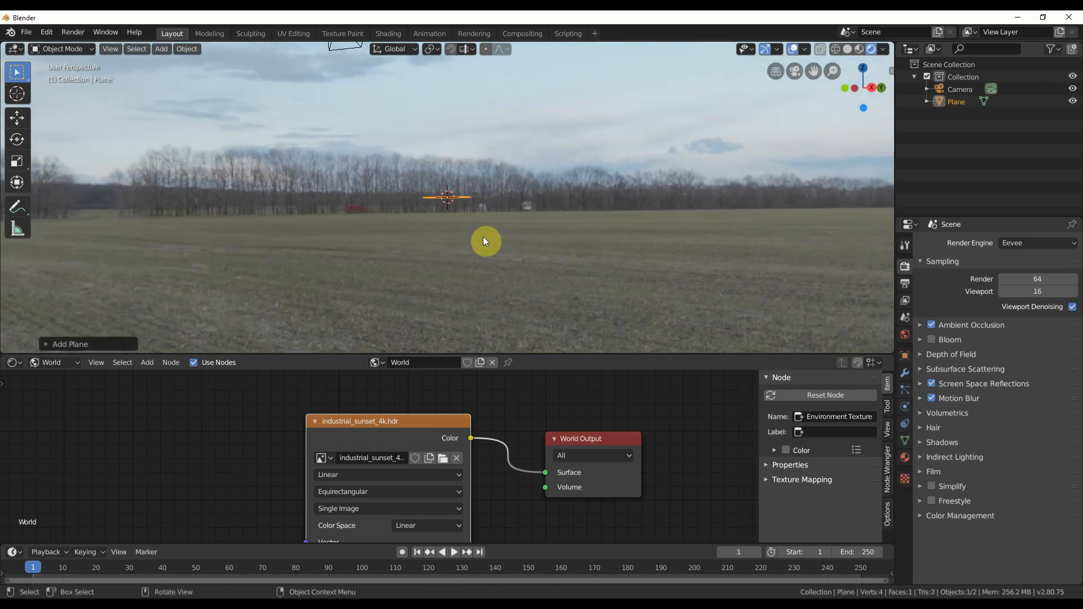
mouse_move(106, 326)
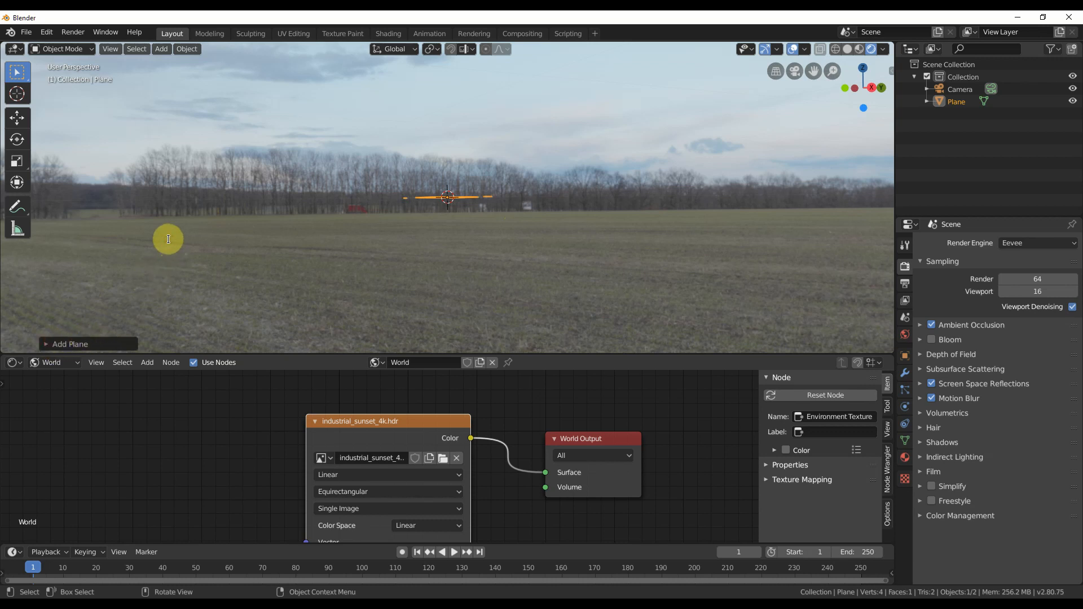
click(70, 344)
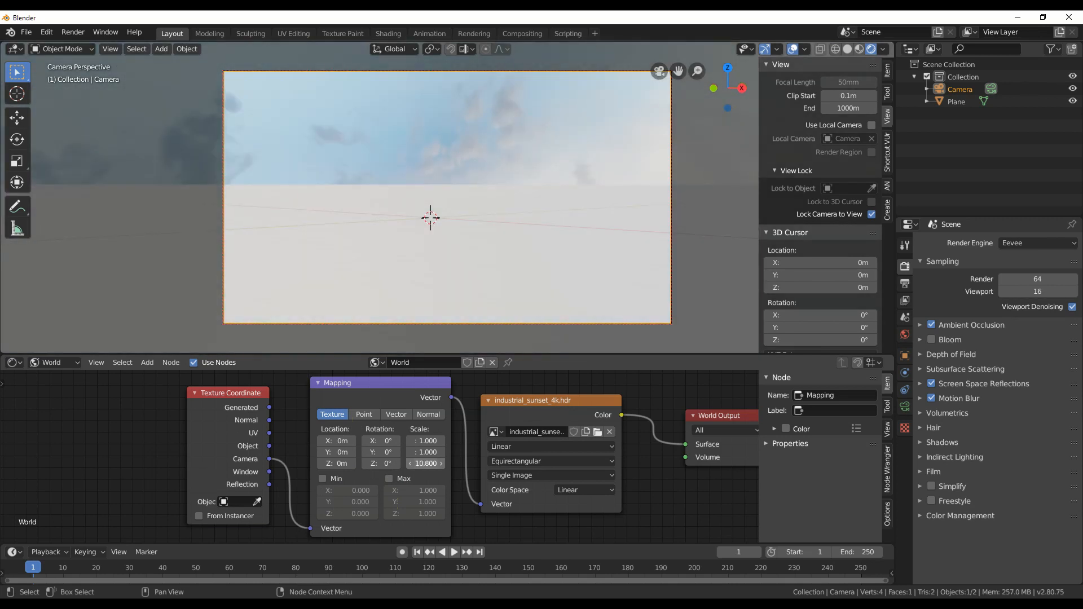
Give the plane a near-black, low-roughness material so it mirrors the sky
click(957, 102)
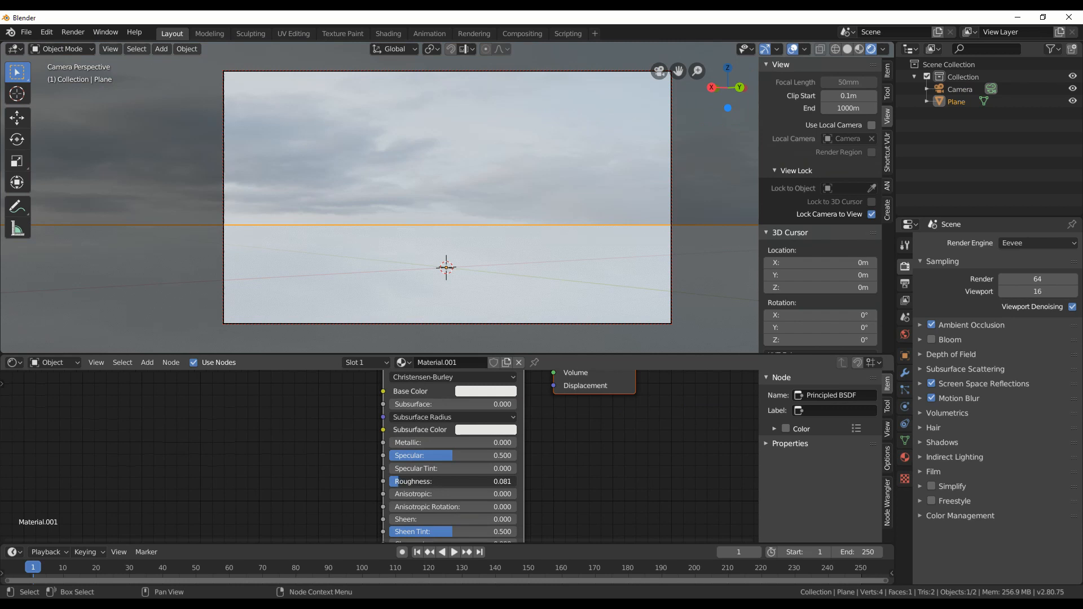
click(485, 392)
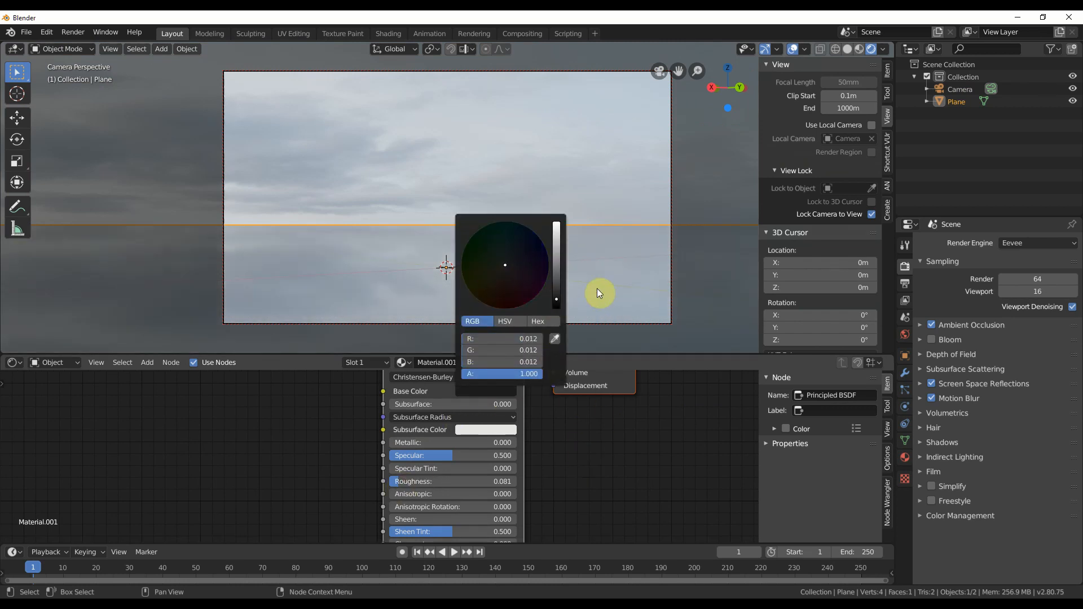
click(47, 32)
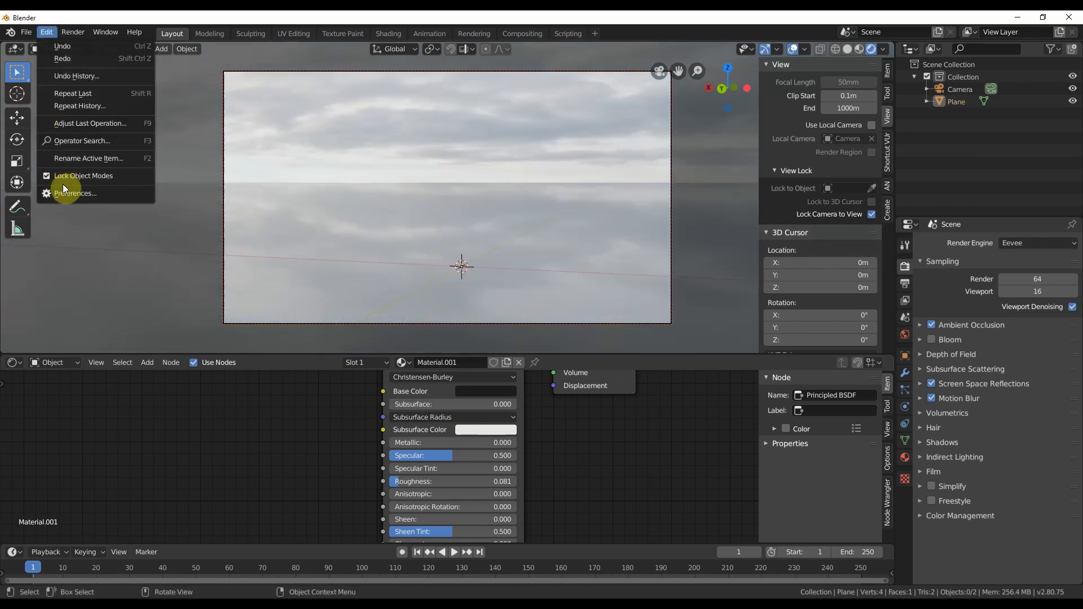
Enable the A.N.T. Landscape add-on in Preferences
click(74, 193)
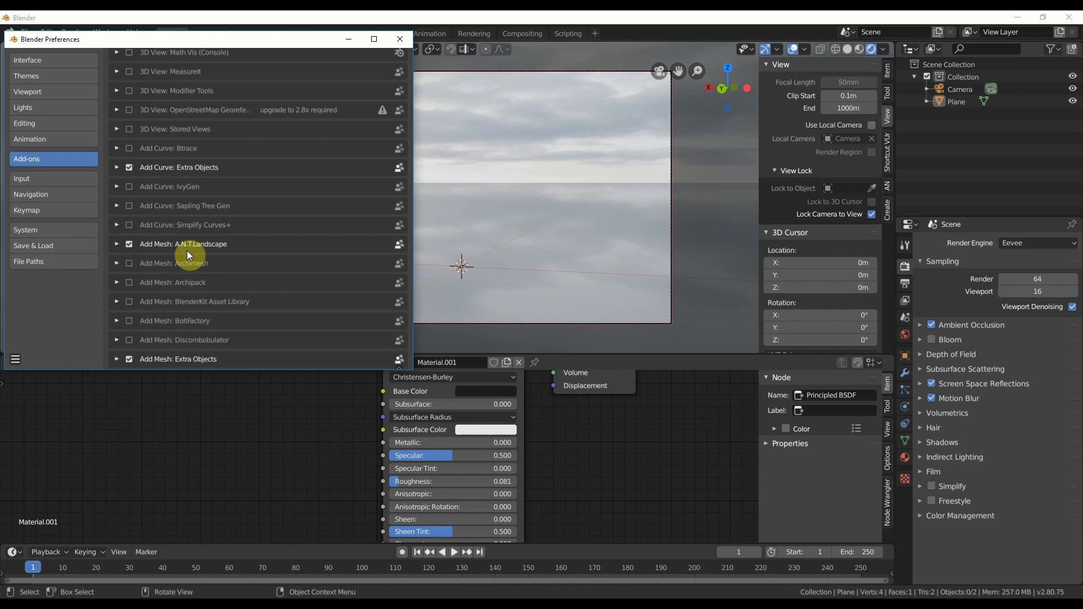
mouse_move(155, 251)
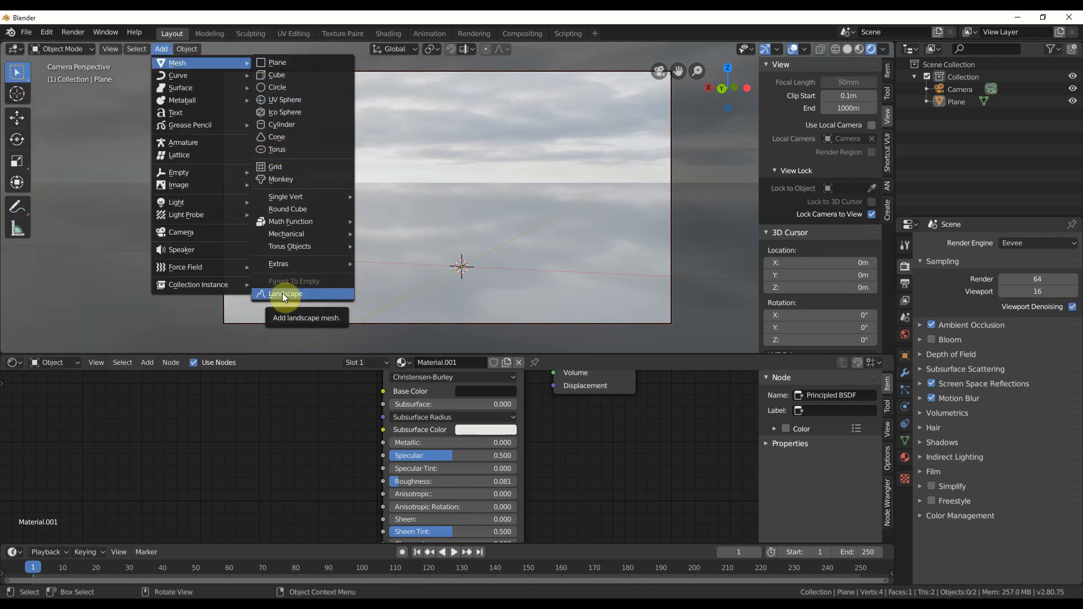
Add an A.N.T. Landscape mesh using the Mesa operator preset as an iceberg
click(284, 293)
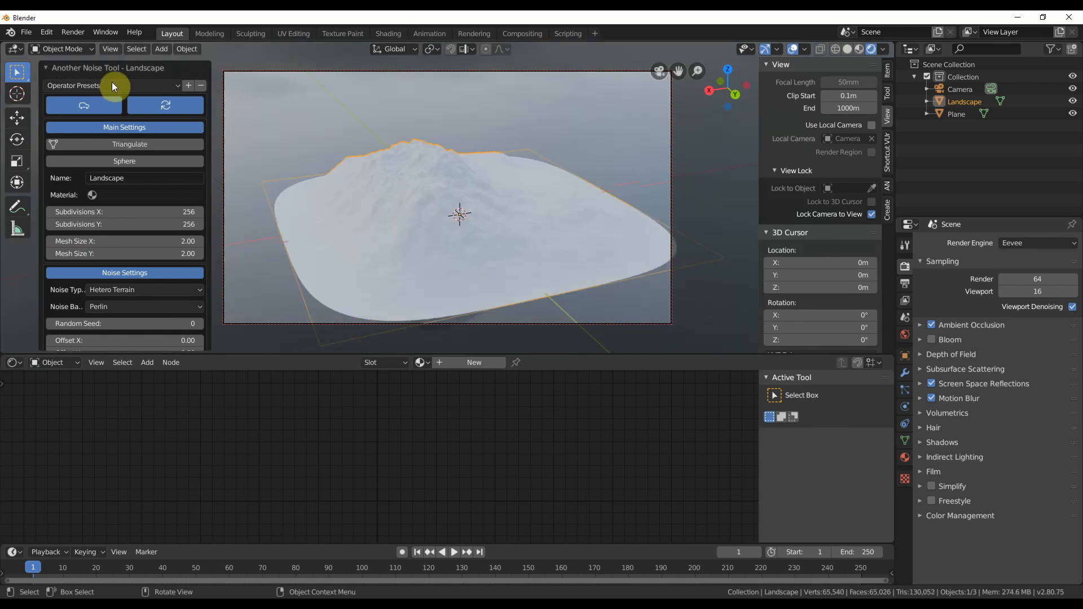
click(111, 85)
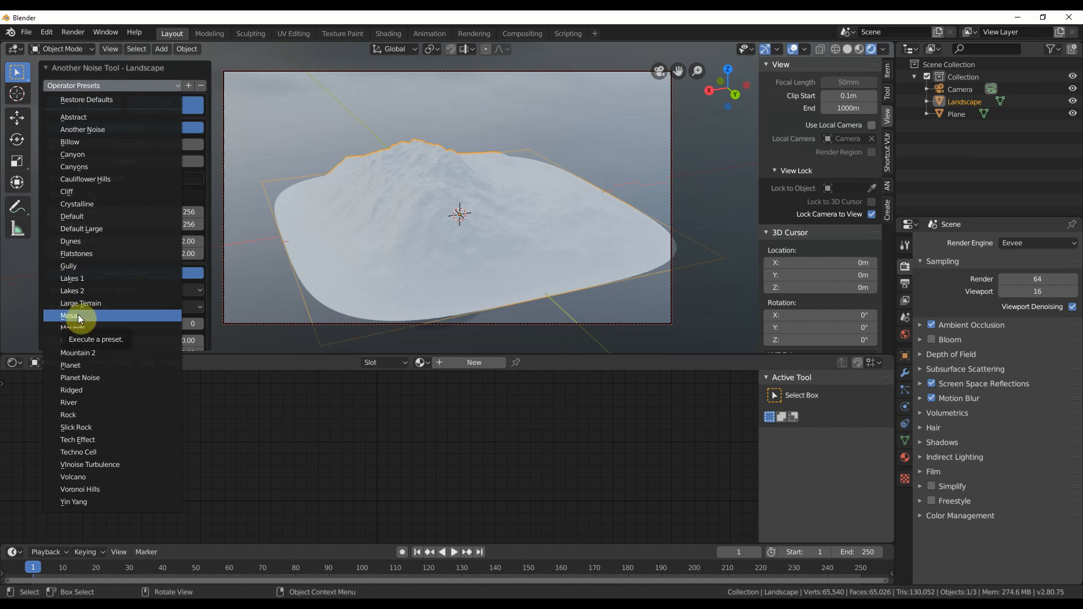
click(69, 316)
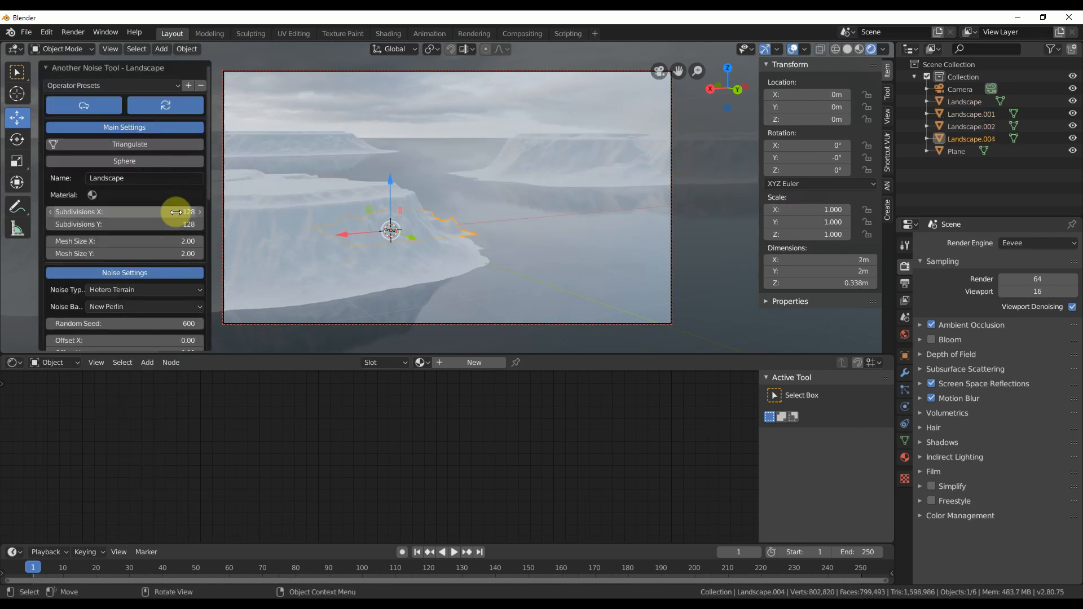
mouse_move(411, 236)
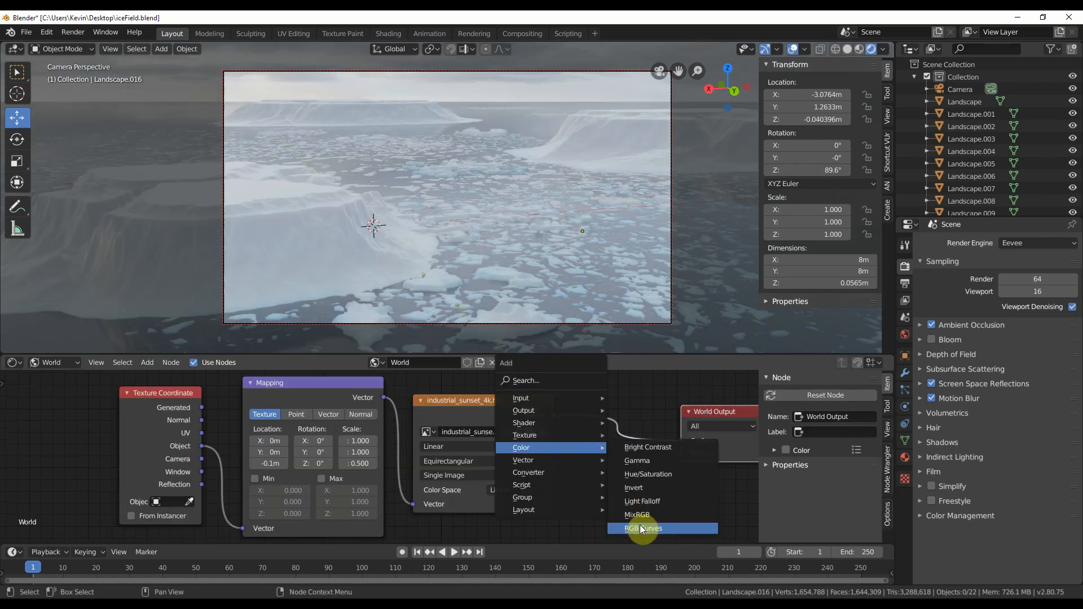
Add an RGB Curves node to the world and bump the water material with noise
click(642, 528)
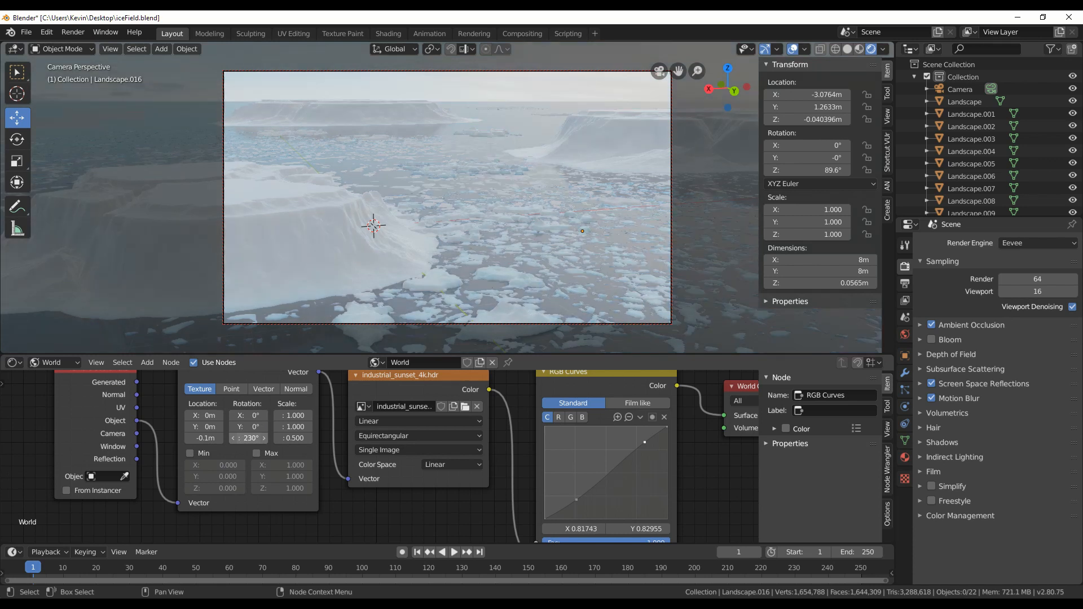
click(965, 204)
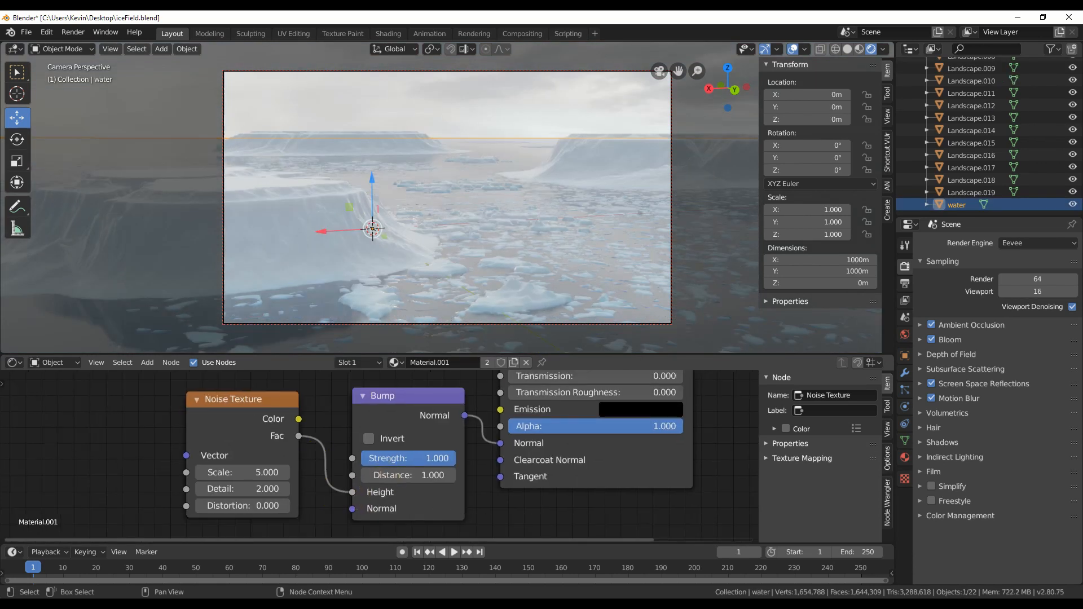